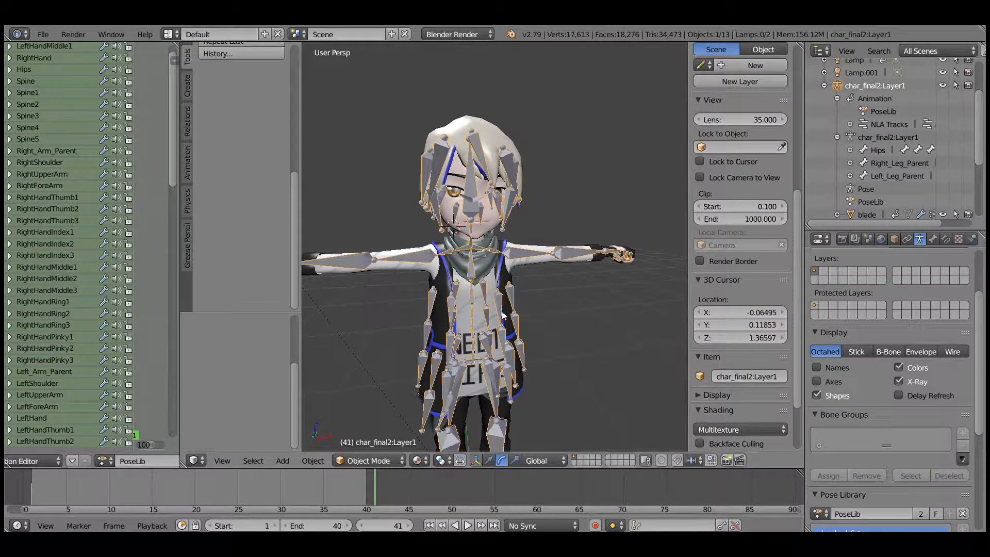
Show the hair mesh's bone weights in Weight Paint mode with the armature selected alongside it.
{"action": "left_click_drag", "start_coordinate": [503, 315], "coordinate": [554, 246]}
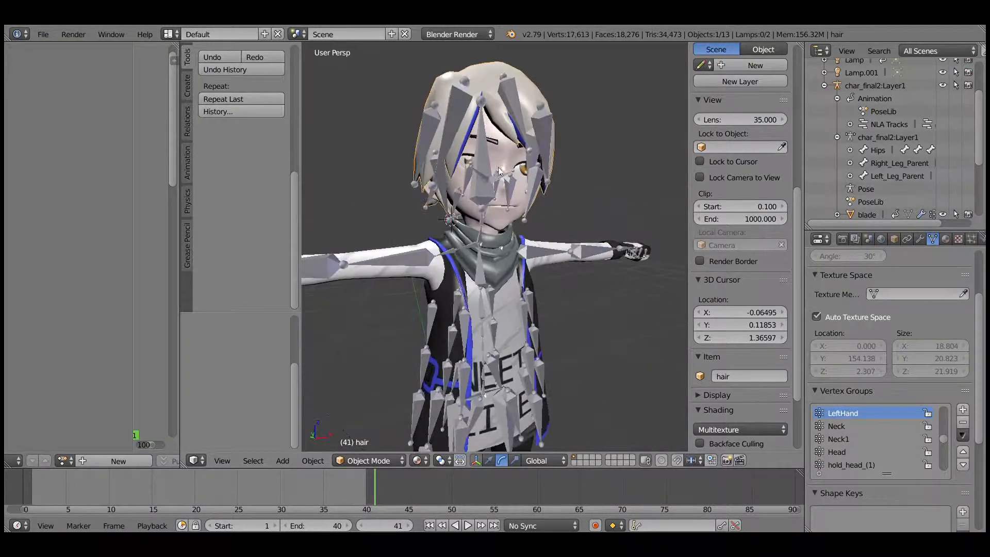
{"action": "left_click", "coordinate": [368, 460]}
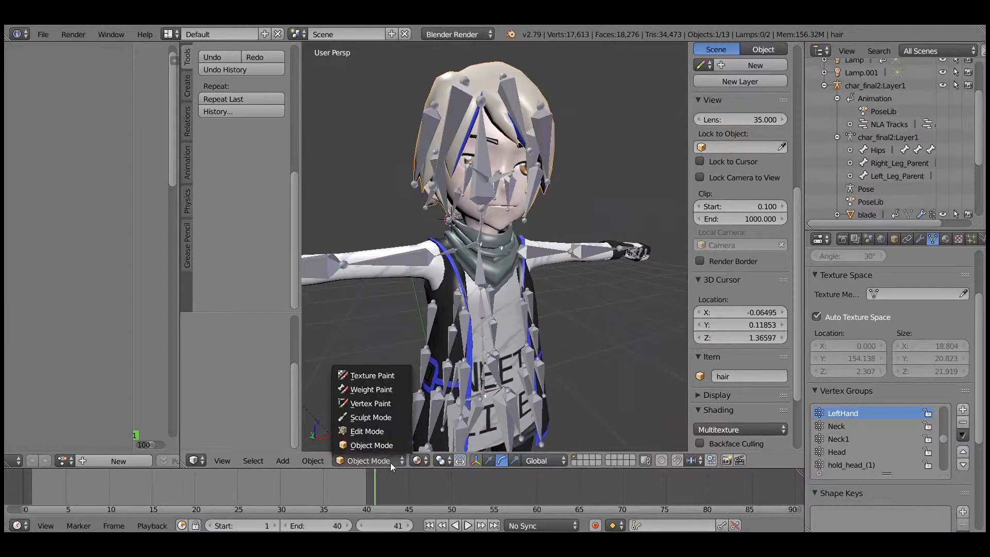
{"action": "left_click", "coordinate": [371, 390]}
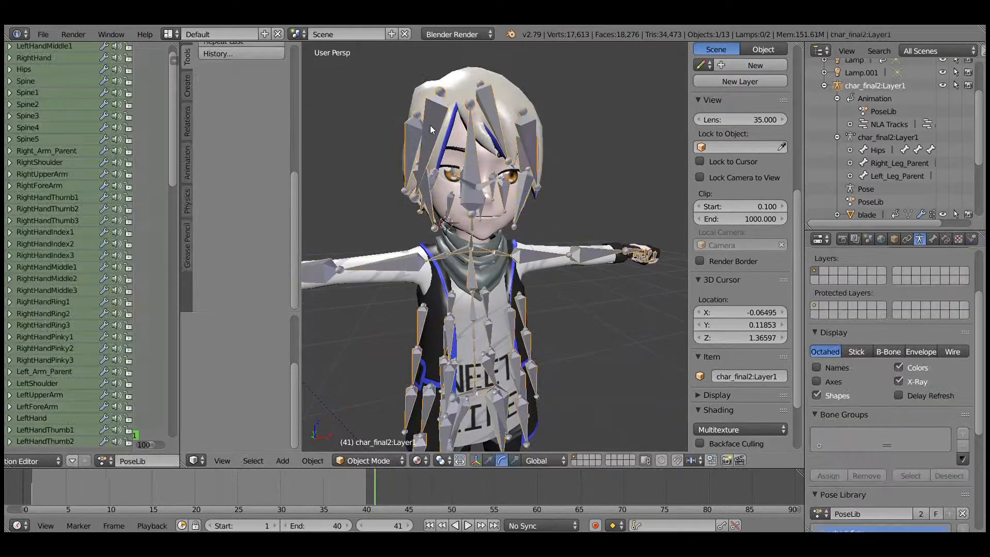
{"action": "left_click", "coordinate": [369, 460]}
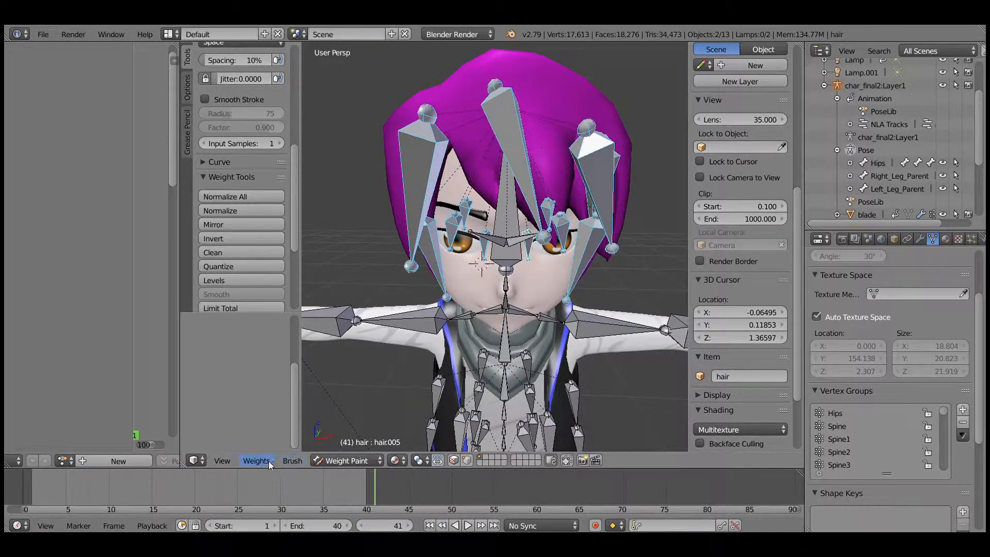
{"action": "left_click", "coordinate": [844, 464]}
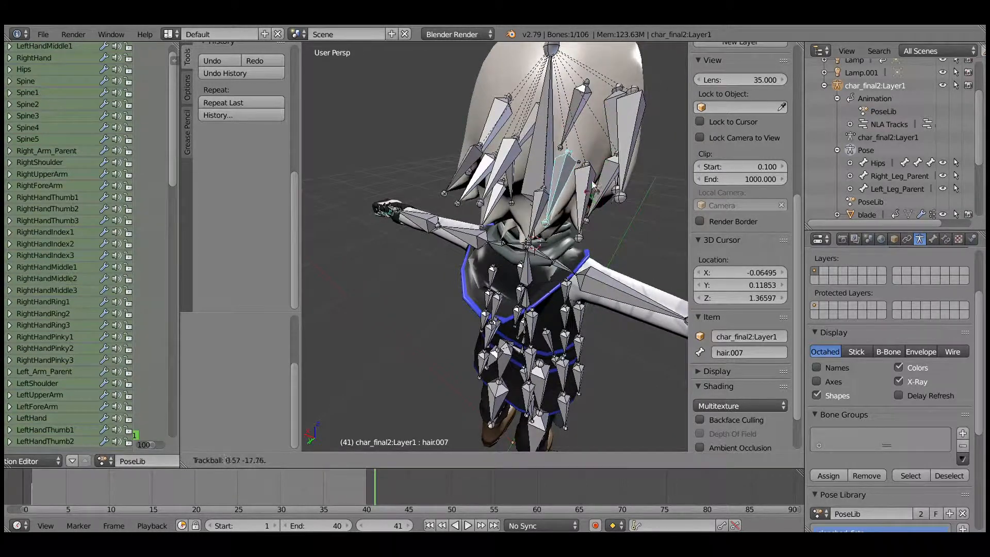
Rotate a couple of hair bones, including one at the back of the head, to test the bending.
{"action": "left_click", "coordinate": [547, 186]}
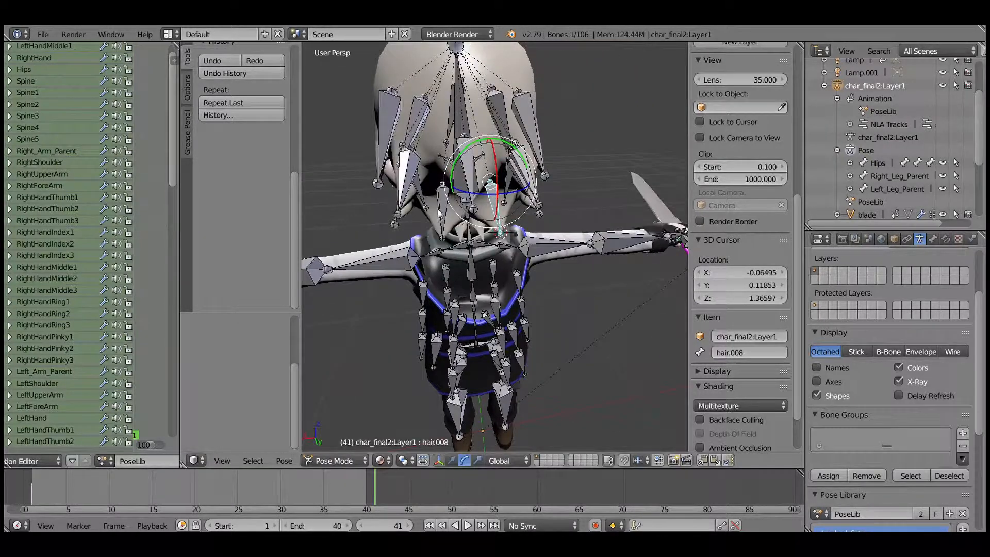
{"action": "left_click", "coordinate": [466, 169]}
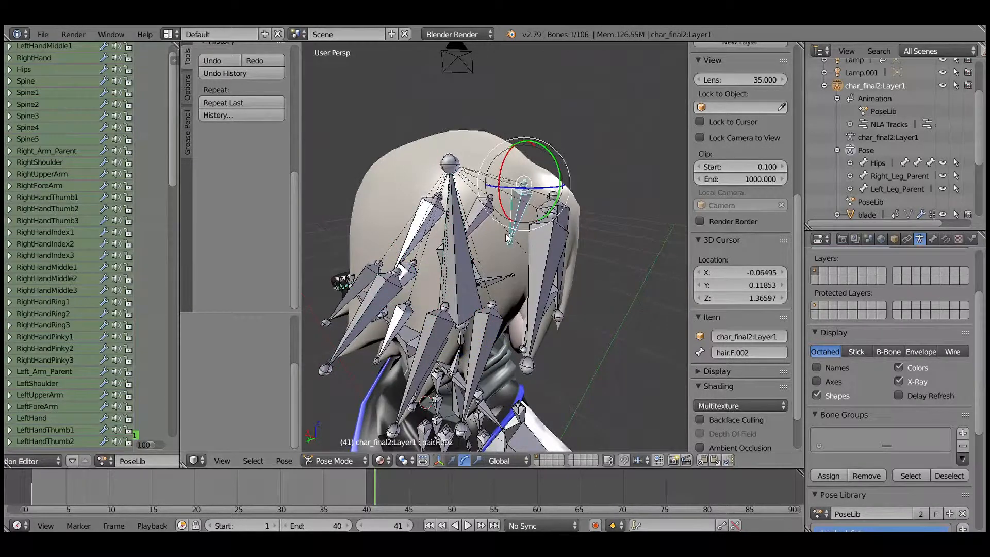
{"action": "left_click", "coordinate": [333, 460]}
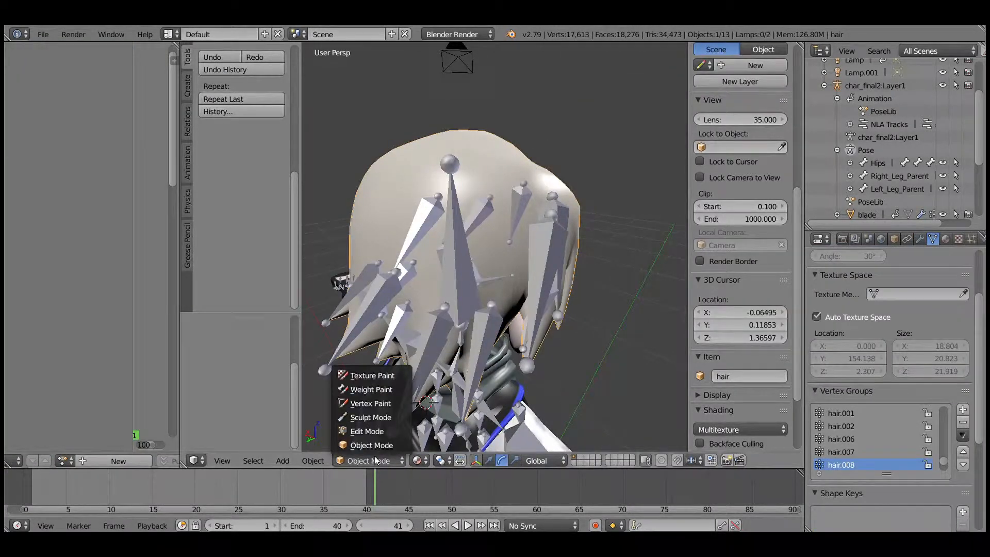
Paint weights onto the top of the hair for the Head and hair.004 vertex groups.
{"action": "left_click", "coordinate": [371, 390]}
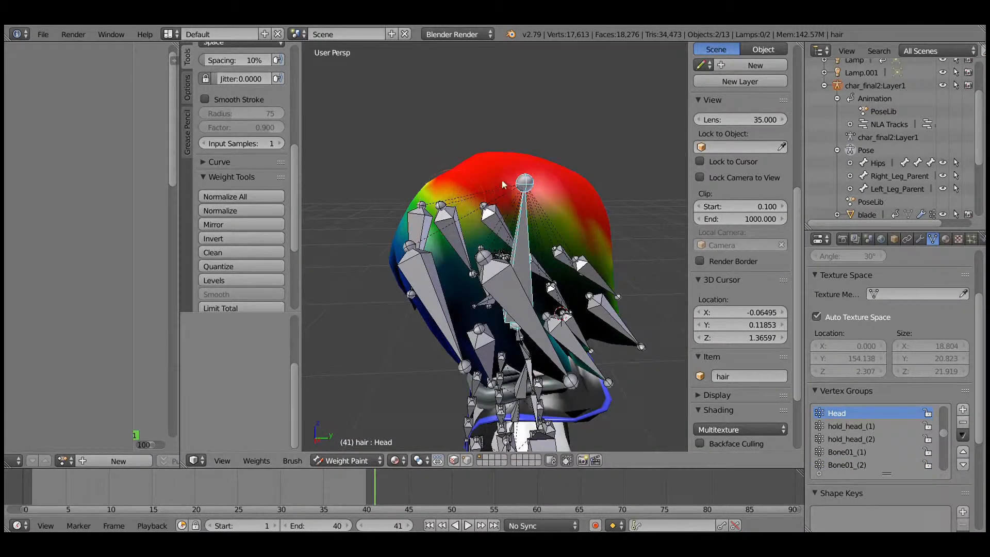
{"action": "left_click", "coordinate": [850, 439]}
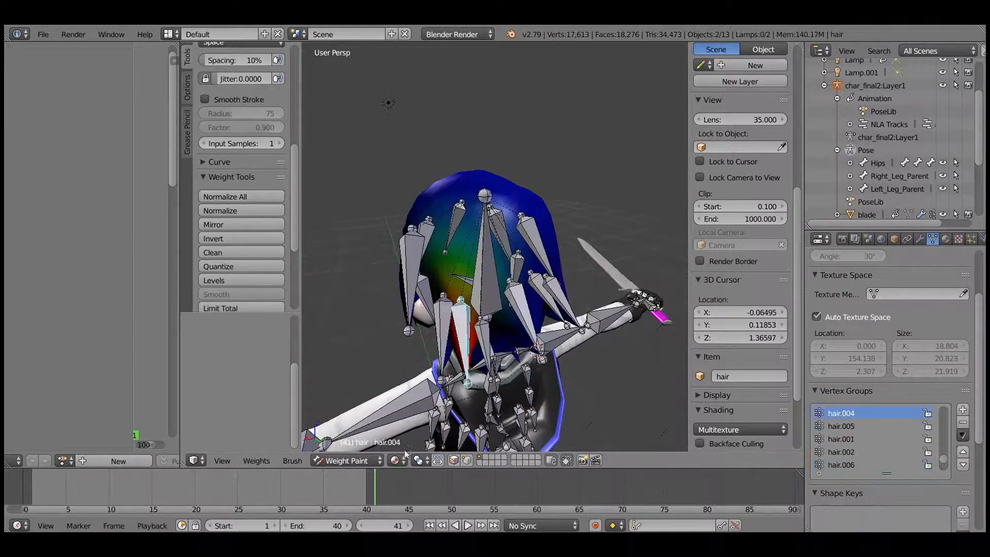
{"action": "left_click", "coordinate": [346, 460]}
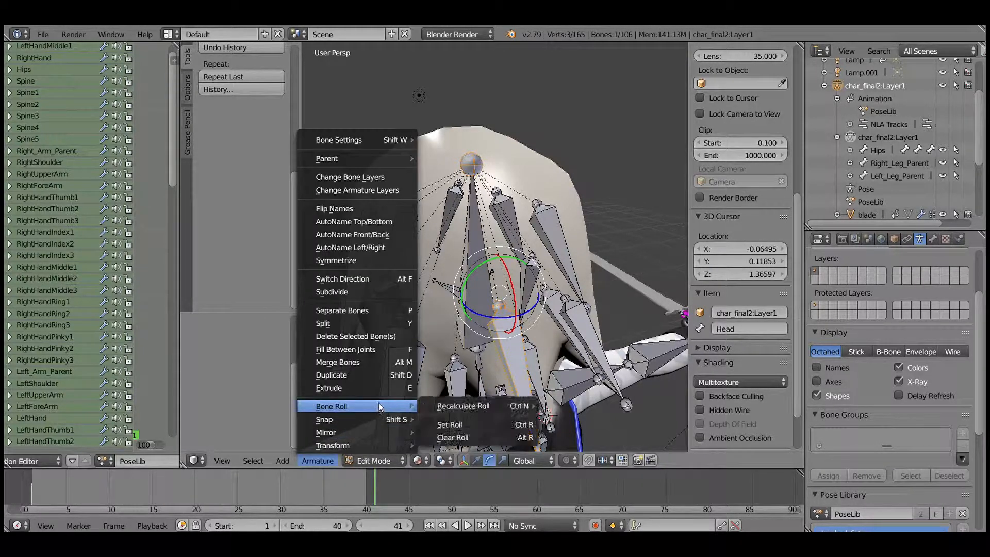
{"action": "mouse_move", "coordinate": [351, 375]}
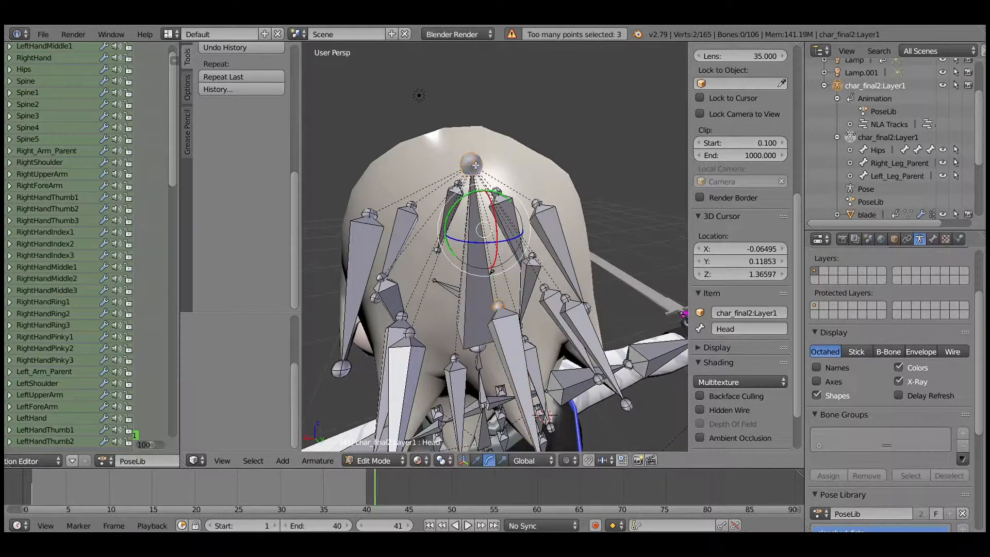
Bridge pairs of scalp joints with Fill Between Joints, growing the armature from 106 to 114 bones.
{"action": "left_click", "coordinate": [497, 307]}
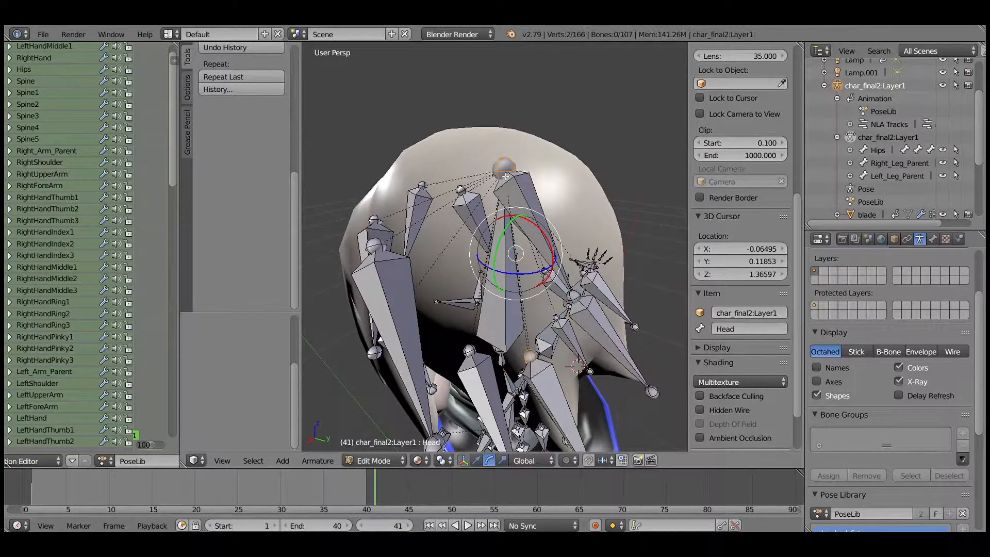
{"action": "left_click", "coordinate": [469, 351]}
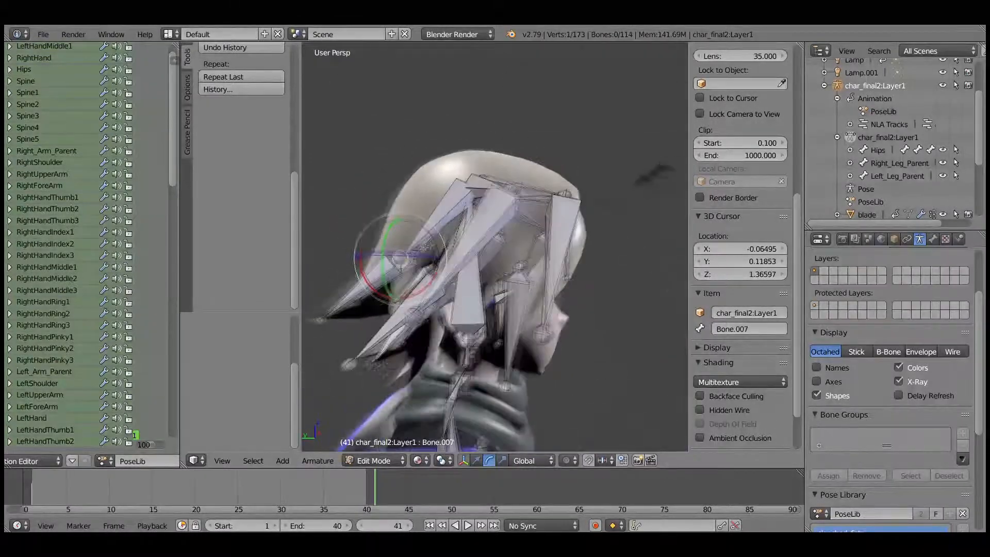
Return the armature to Pose Mode and box-select the 23 hair and fill bones on the head.
{"action": "left_click", "coordinate": [373, 460]}
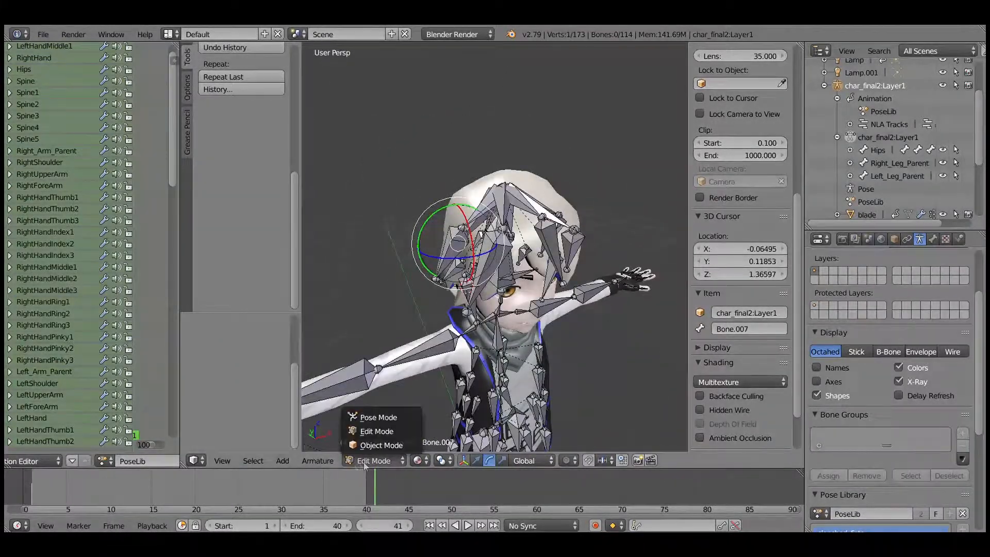
{"action": "mouse_move", "coordinate": [377, 416]}
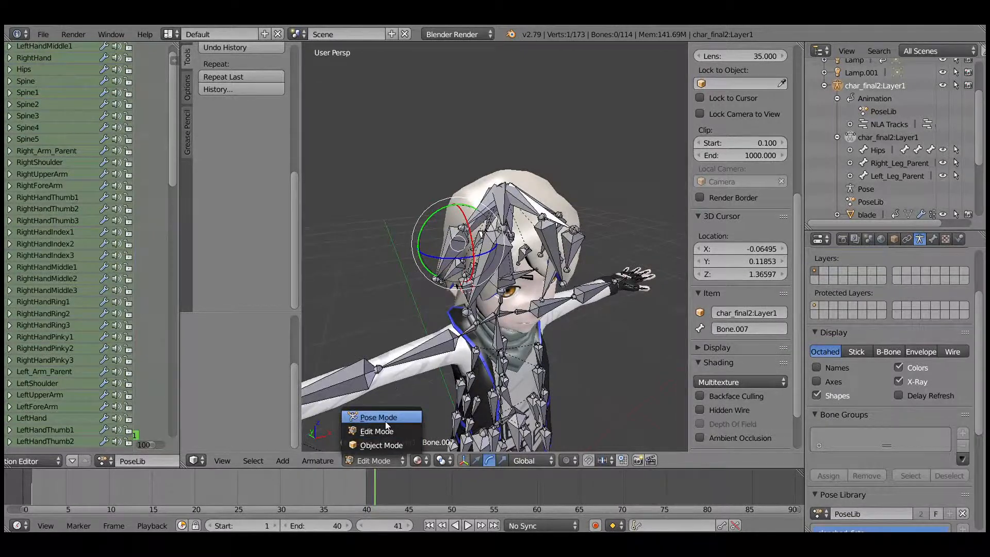
{"action": "left_click", "coordinate": [378, 417]}
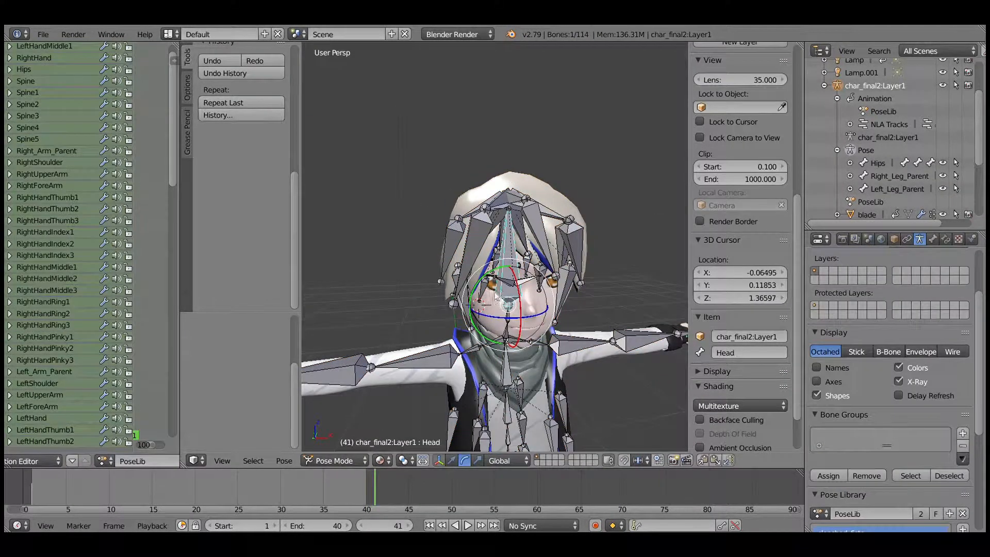
{"action": "left_click_drag", "start_coordinate": [373, 154], "coordinate": [655, 302]}
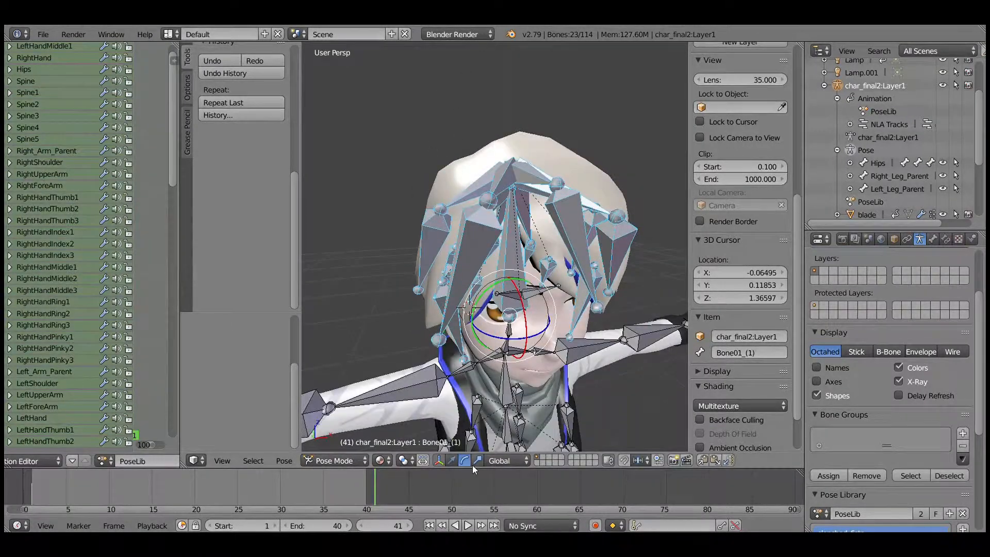
Select the hair mesh and add the armature to the selection for weighting.
{"action": "left_click", "coordinate": [334, 460]}
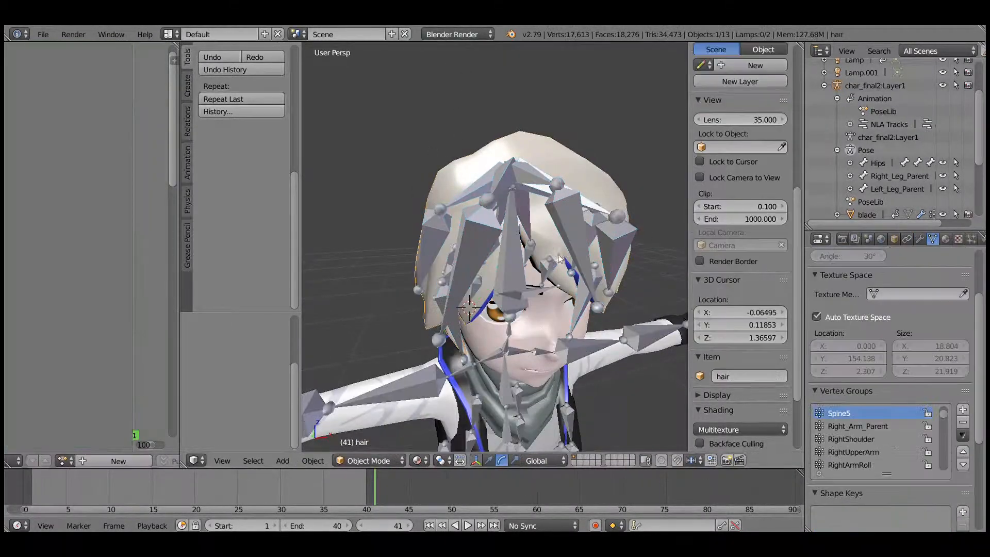
{"action": "left_click", "coordinate": [367, 460]}
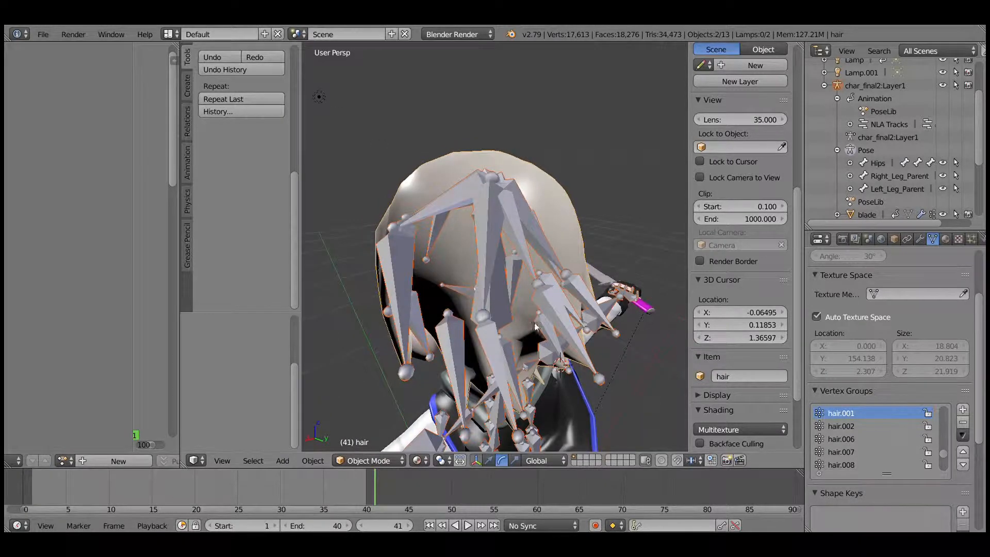
Rotate hair bones such as hair.009 in Pose Mode and check the scalp from the side for dents.
{"action": "left_click", "coordinate": [368, 460]}
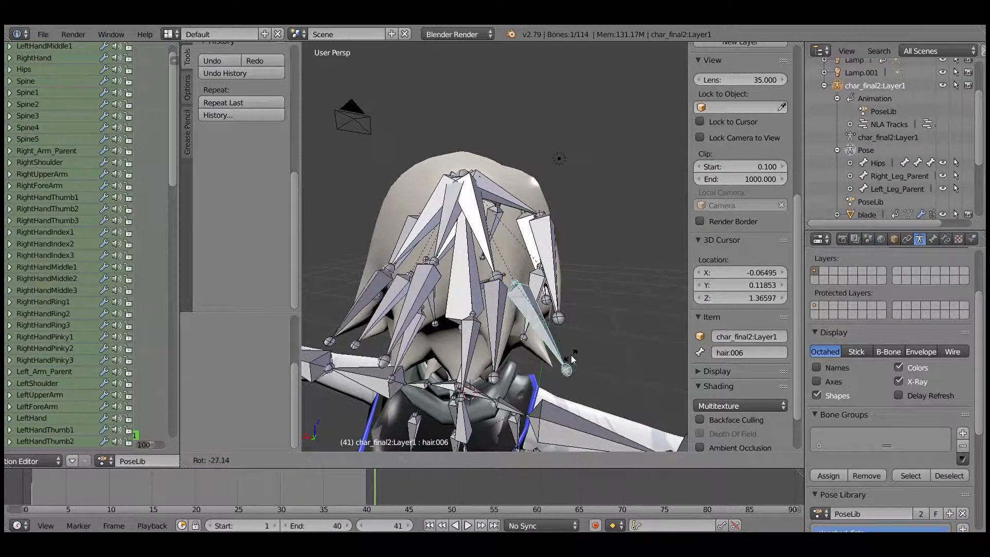
{"action": "left_click_drag", "start_coordinate": [571, 360], "coordinate": [521, 277]}
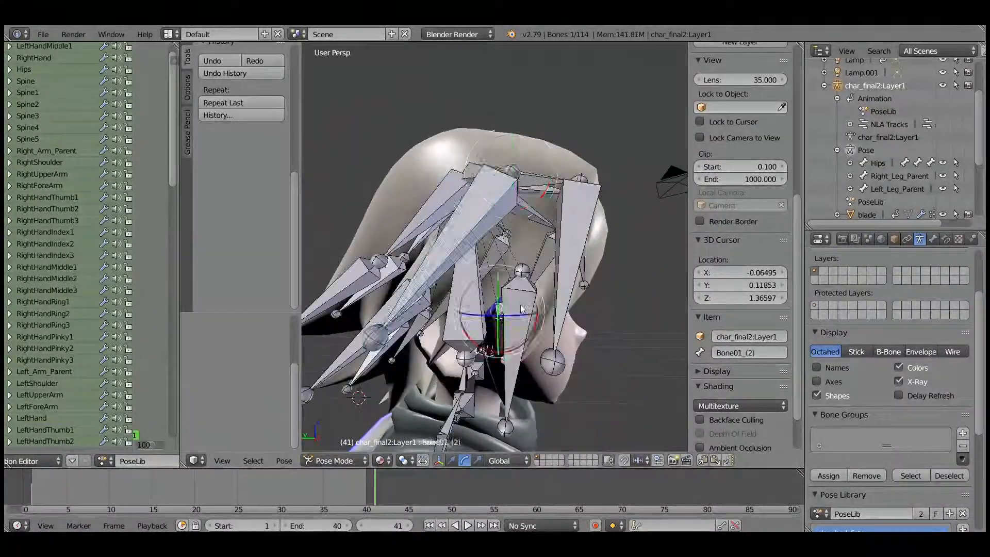
{"action": "left_click_drag", "start_coordinate": [523, 309], "coordinate": [354, 265]}
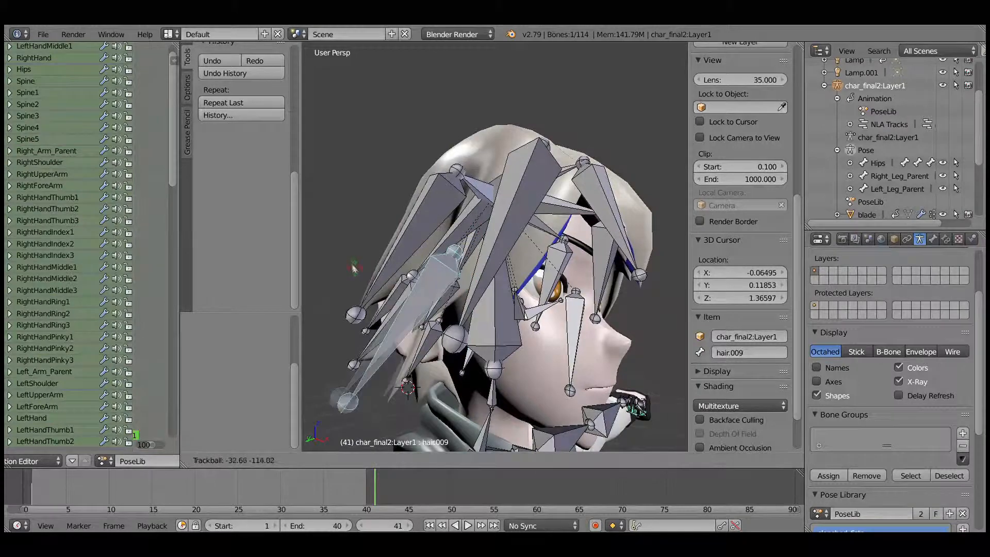